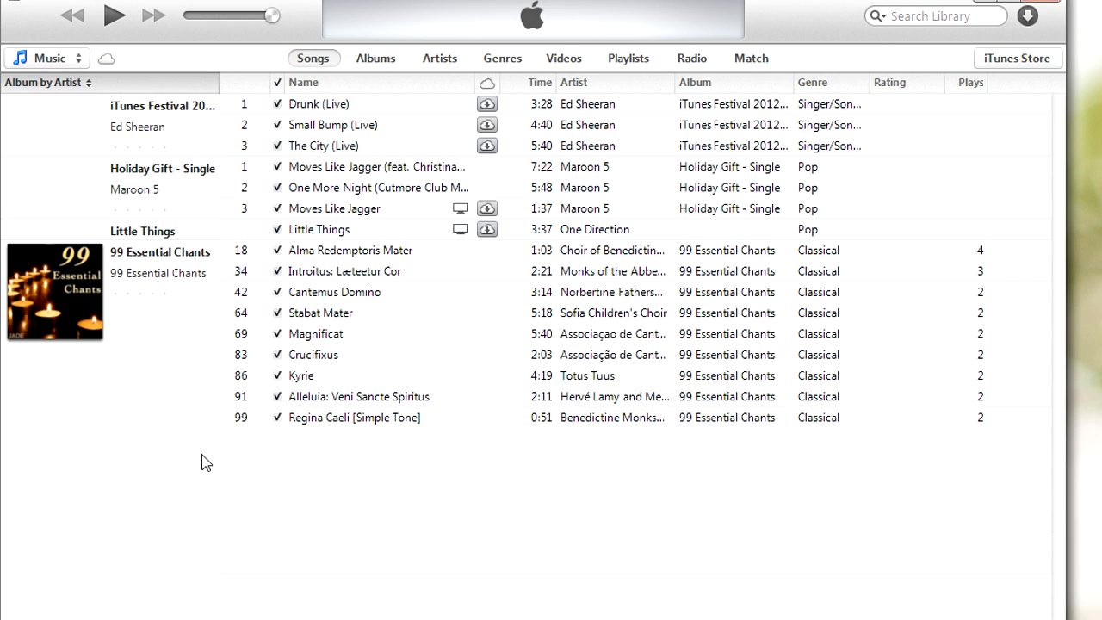
Step: Select Moves Like Jagger plus the first four 99 Essential Chants tracks for transfer
left_click(375, 166)
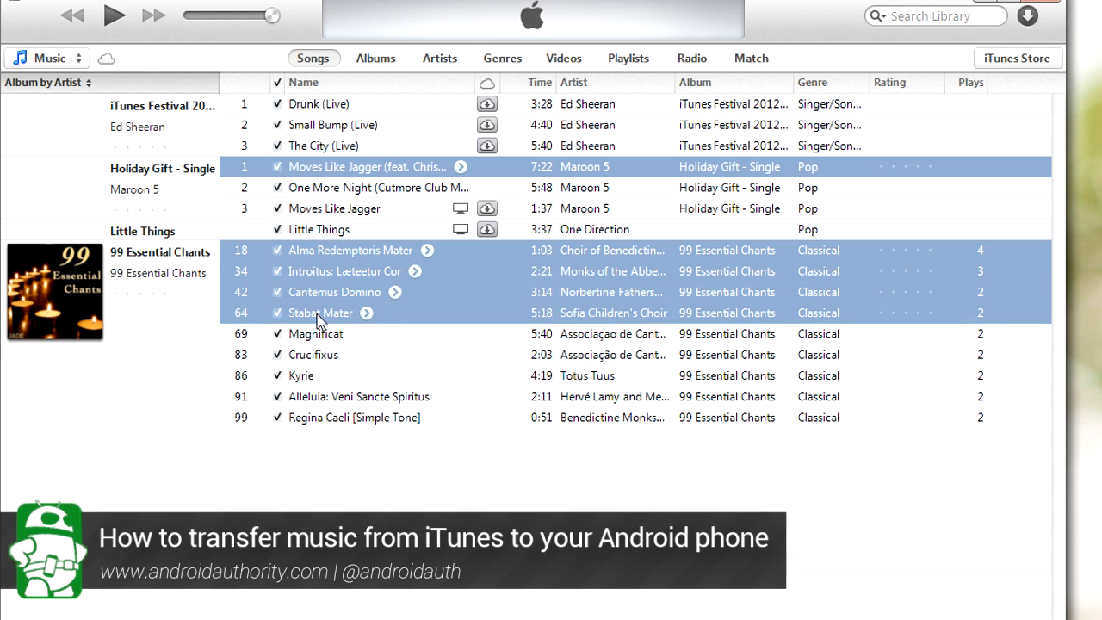
left_click(317, 334)
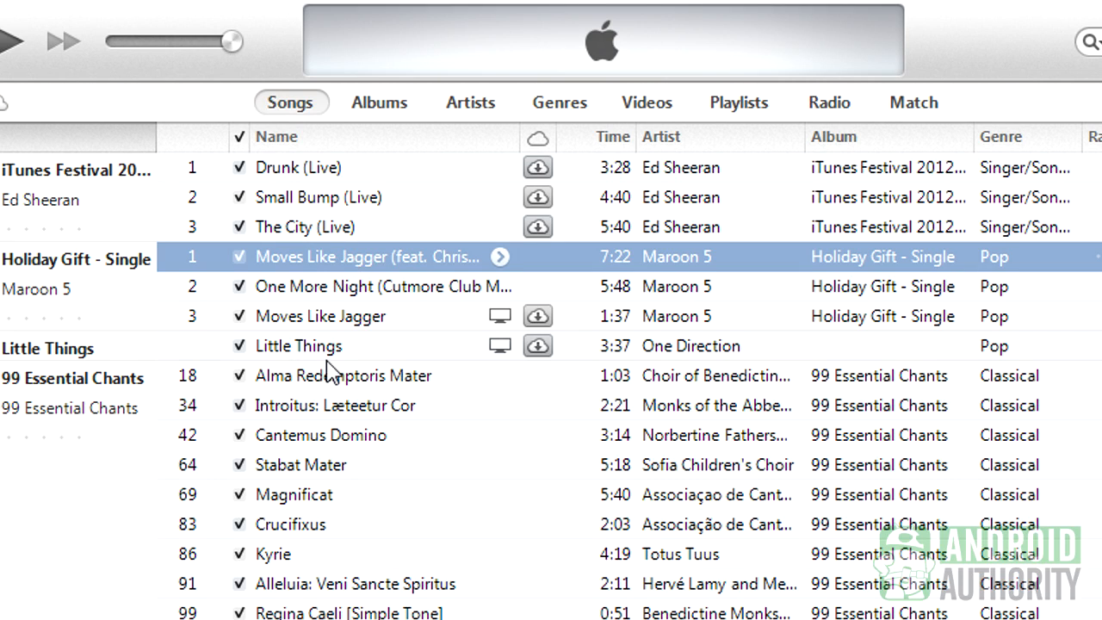
left_click_drag(335, 375, 302, 465)
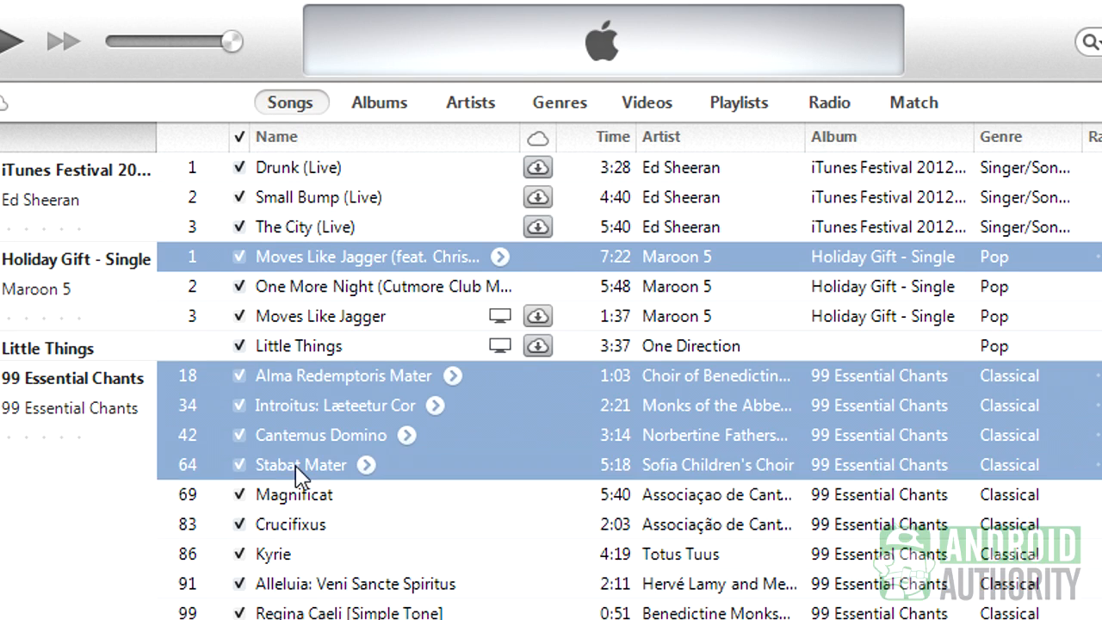